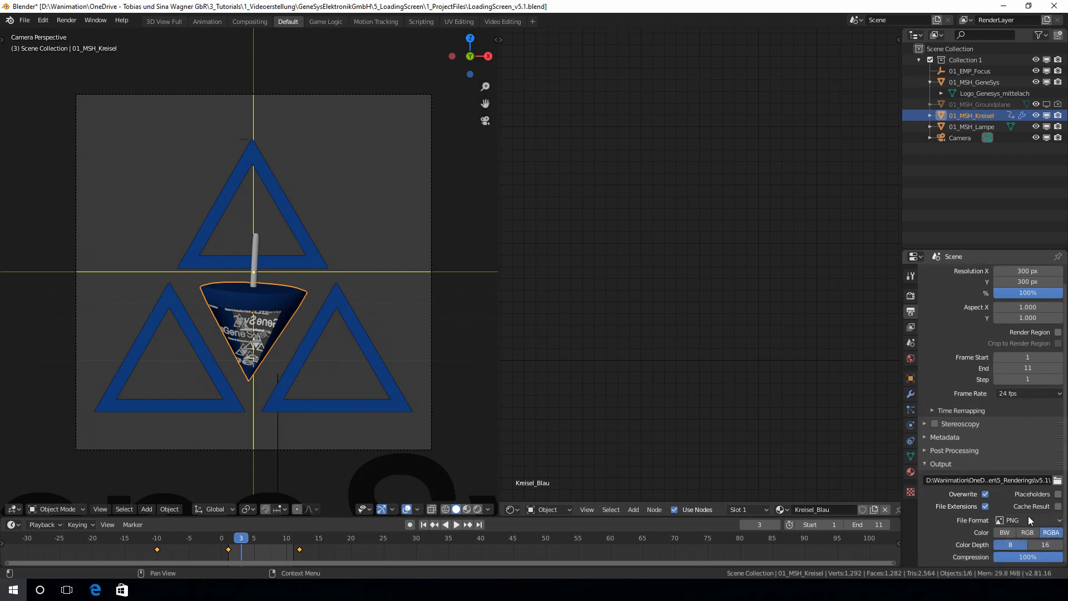
Confirm PNG output for frames 1–11, then begin choosing images on GIFMaker.me.
click(1029, 520)
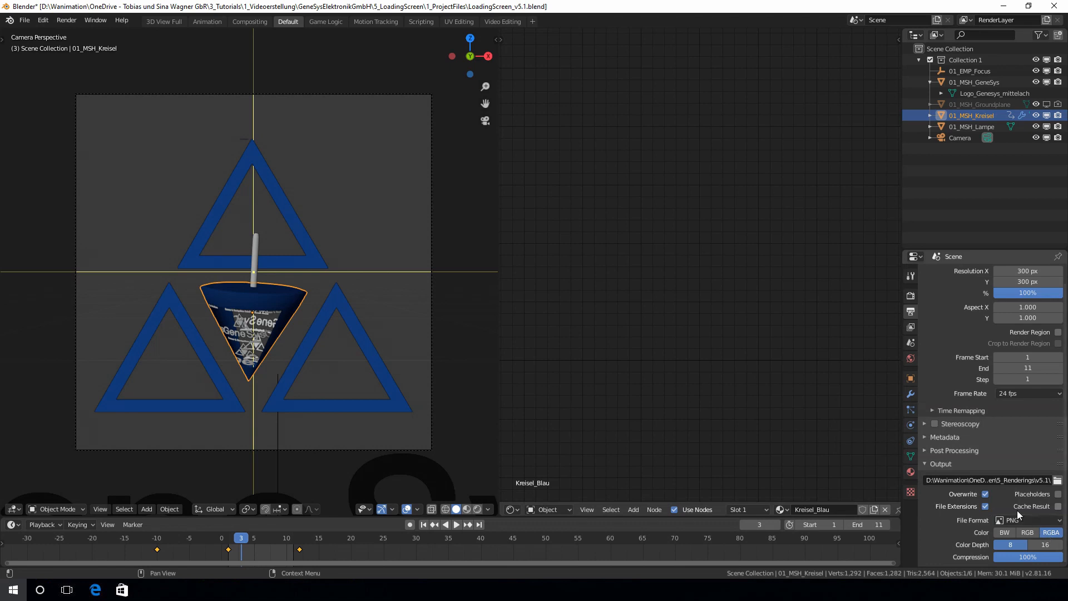
mouse_move(991, 441)
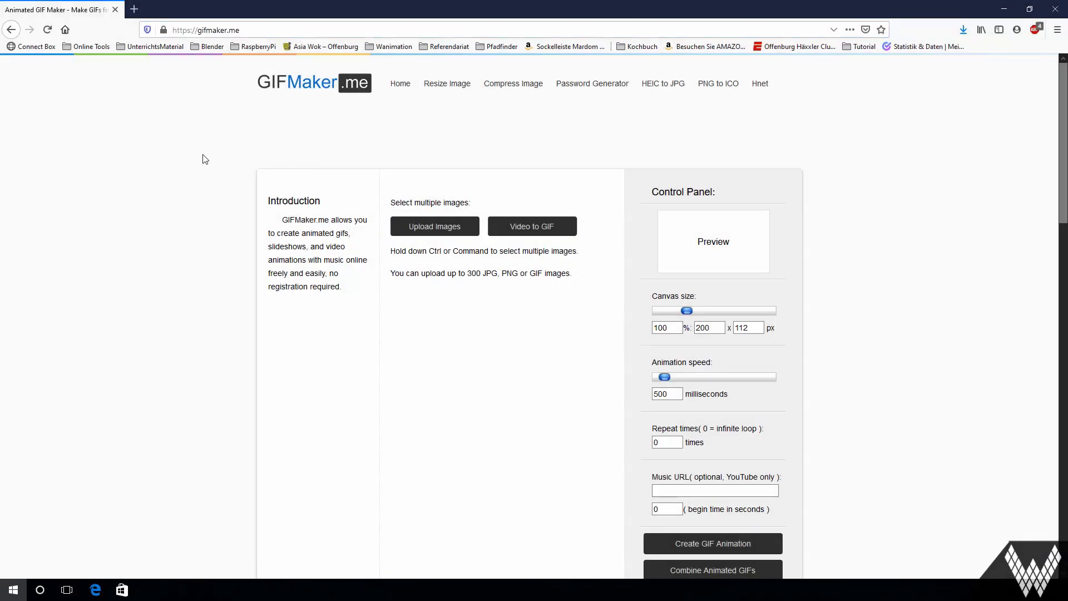
click(434, 226)
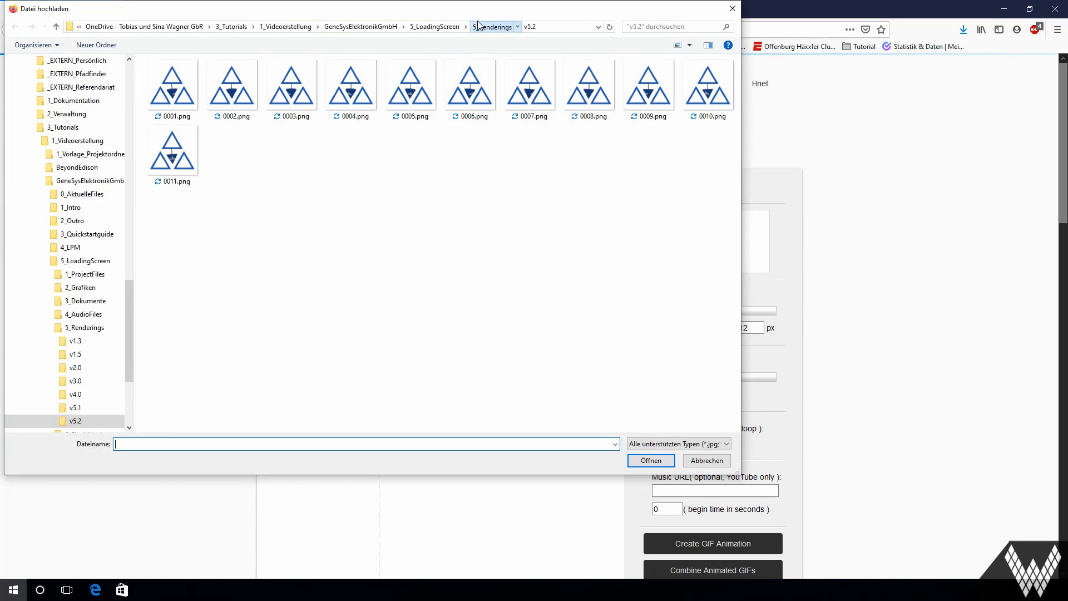
Upload all eleven PNG frames (0001–0011.png) from the 5_Renderings/v5.1 folder.
click(75, 408)
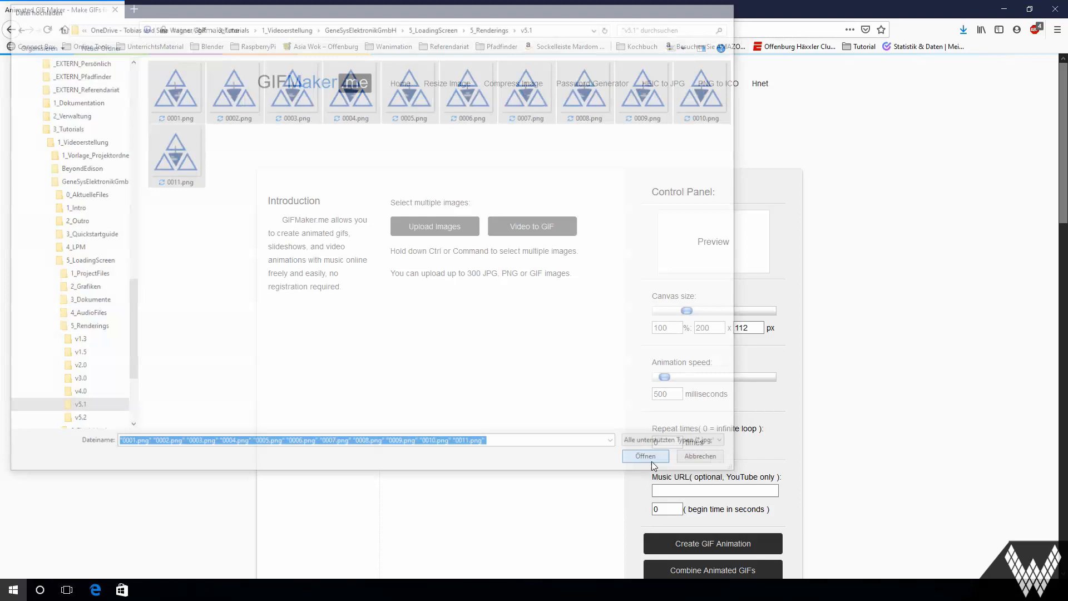
click(645, 456)
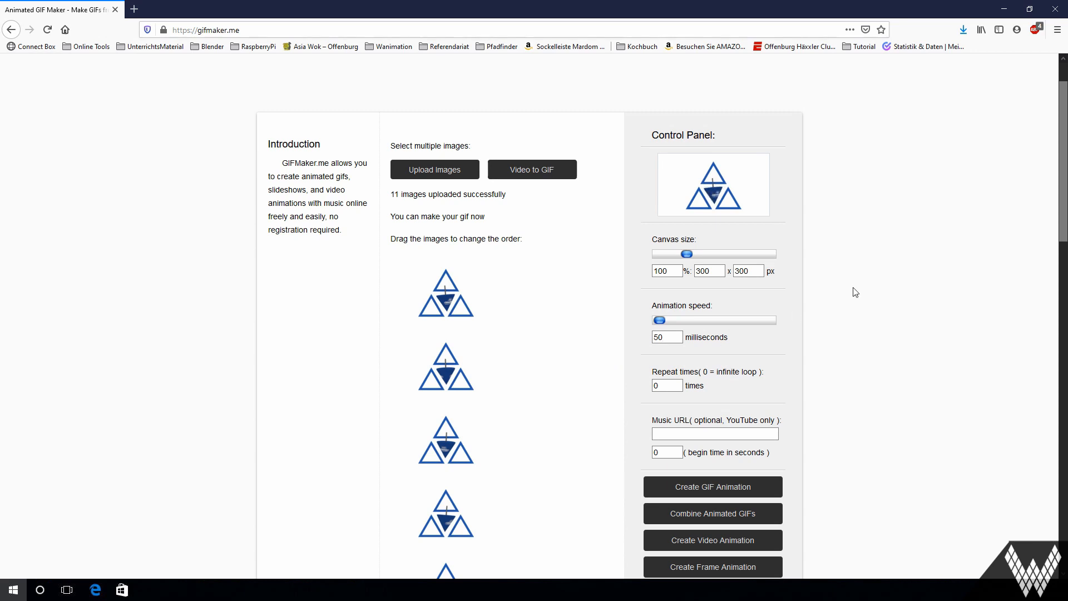
Scroll past the 50 ms speed and 0 repeat settings toward Create GIF Animation.
scroll(down, 3)
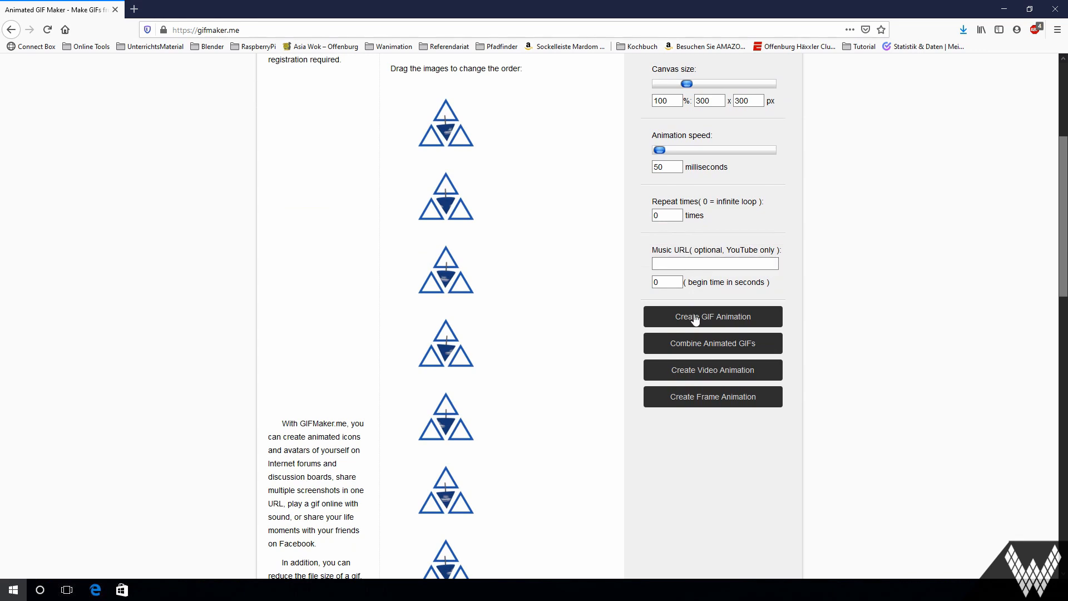
Create the animated GIF and save output_rTLwqB.gif into 5_Renderings.
click(713, 316)
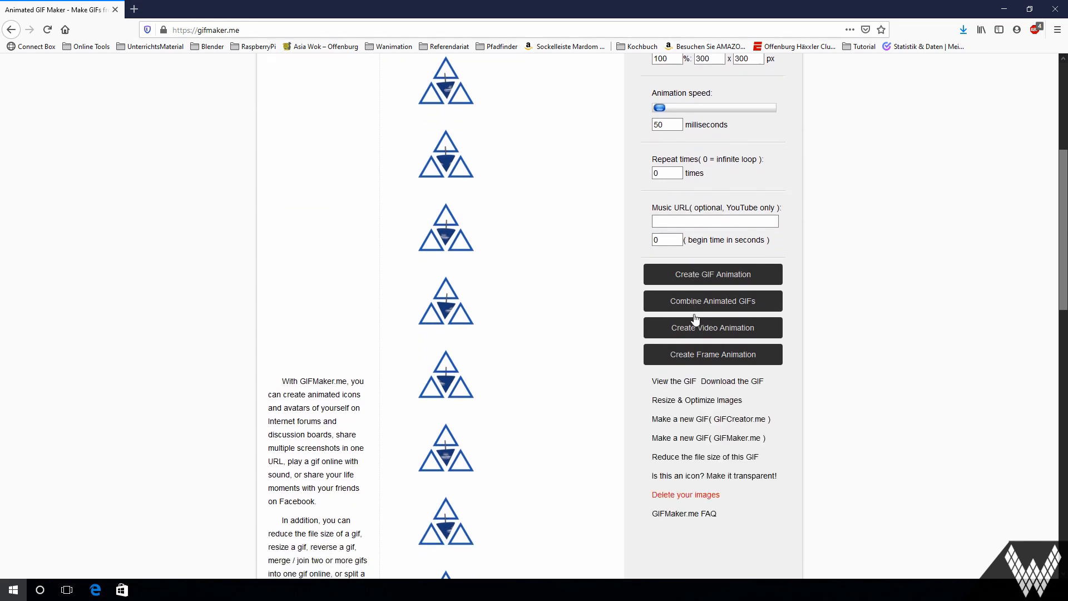
click(731, 381)
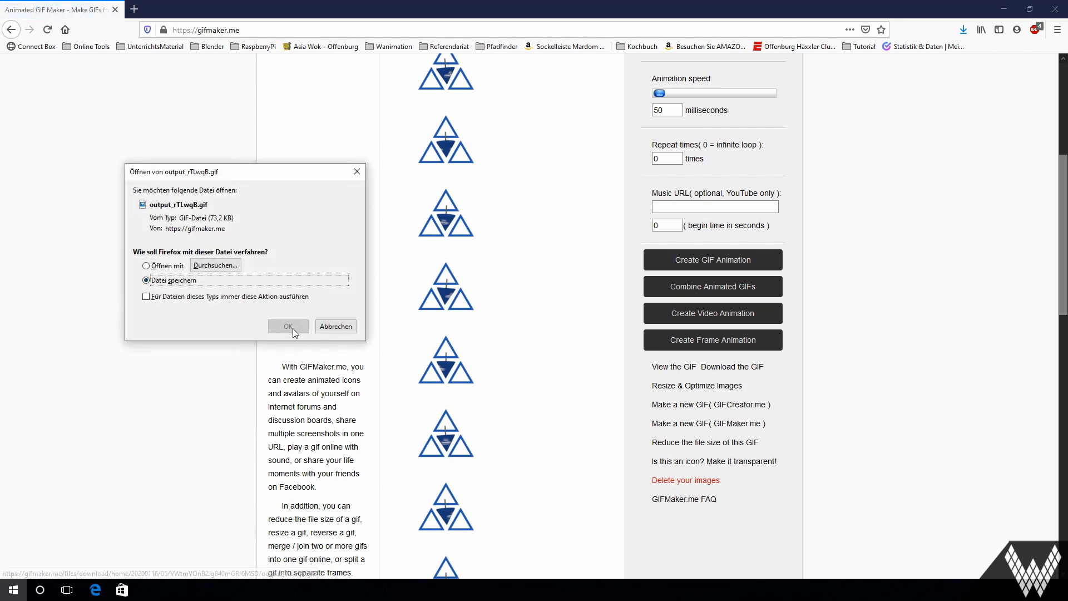
click(288, 326)
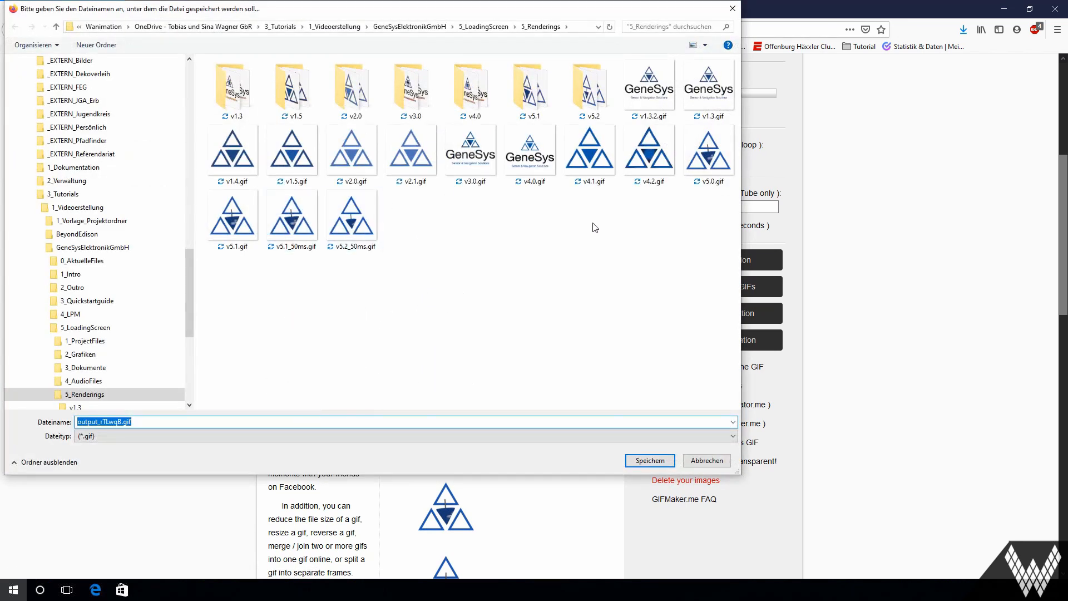
mouse_move(357, 293)
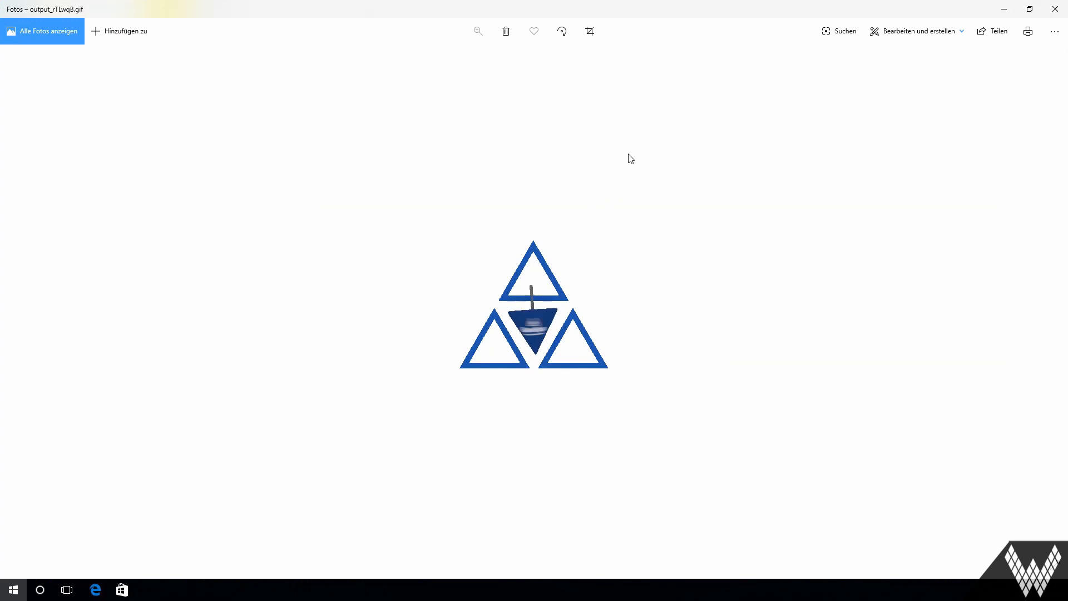
mouse_move(643, 138)
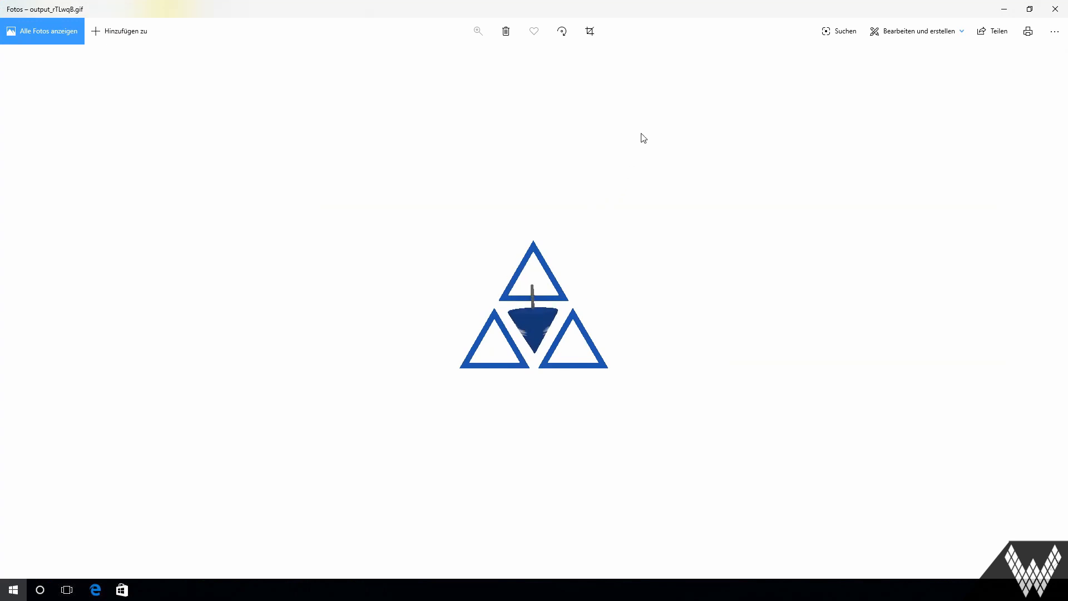